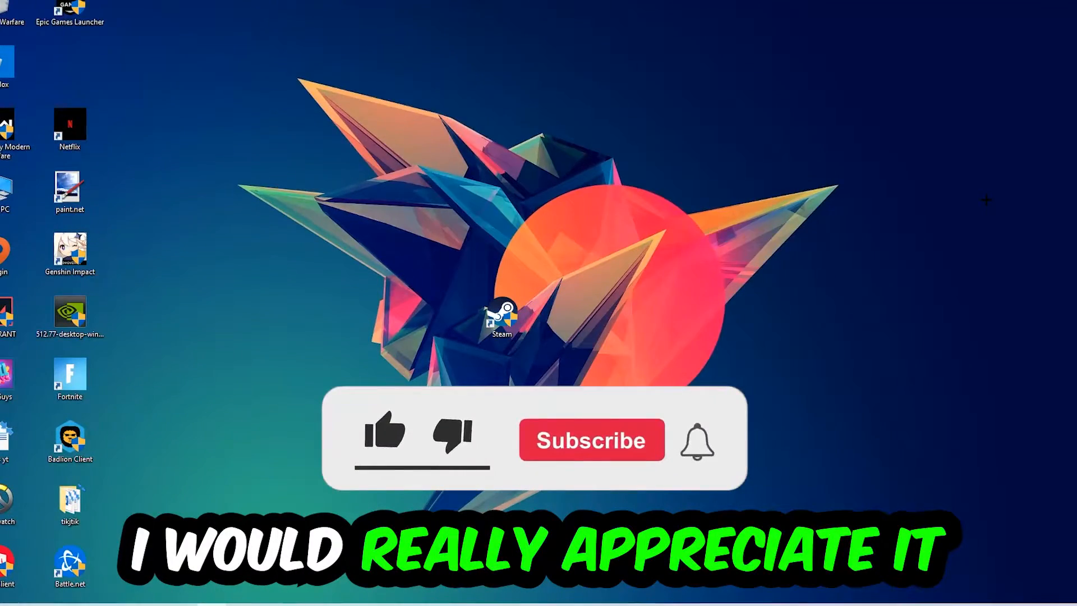
Open Task Manager from the taskbar
left_click(383, 436)
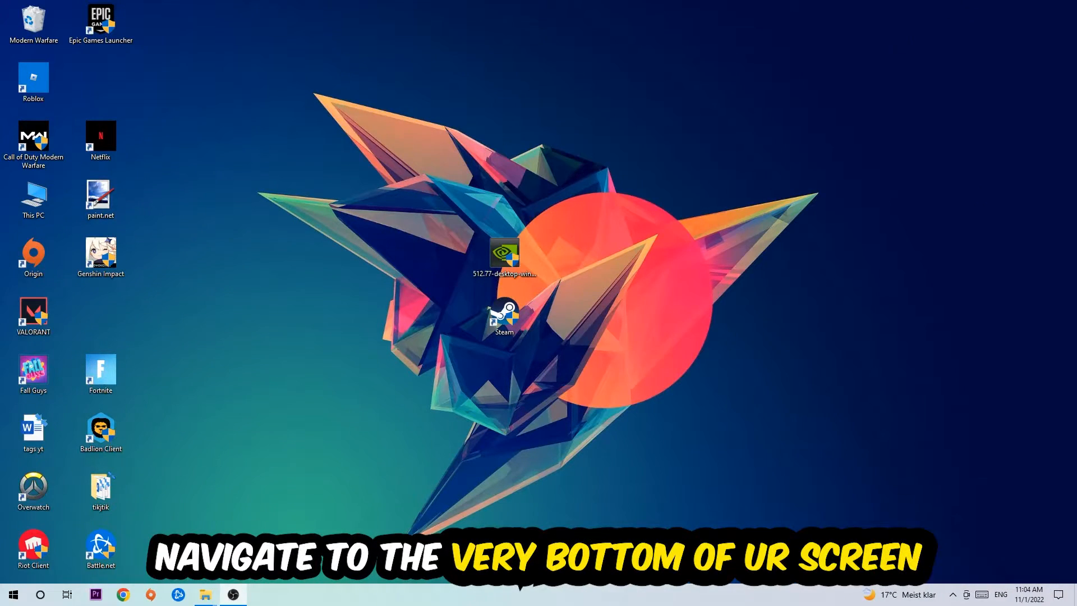
mouse_move(521, 119)
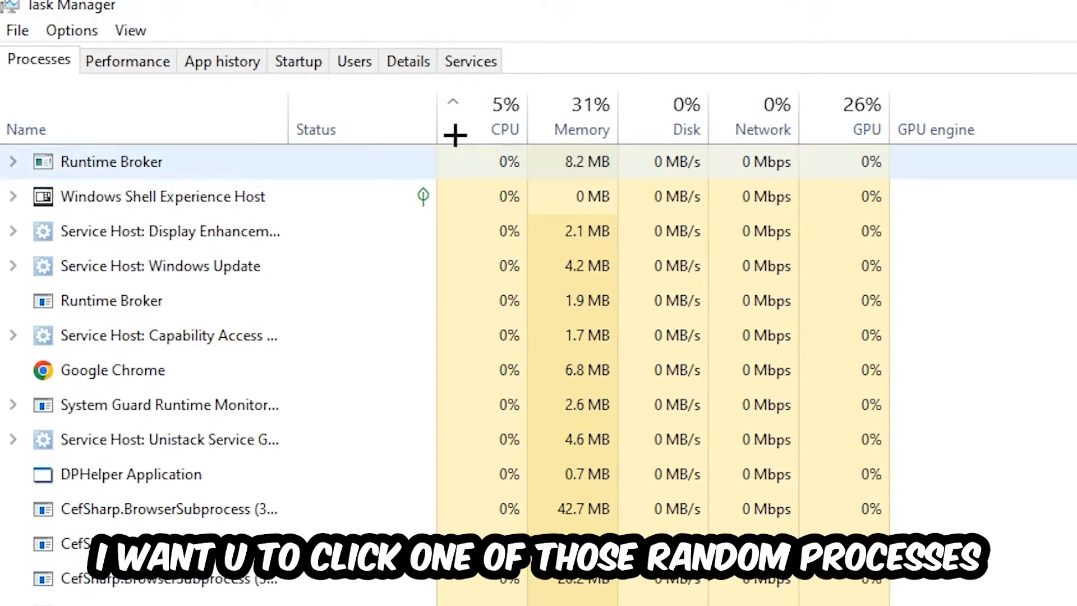
Select a process, scroll the process list, and open a process's context menu
left_click(131, 474)
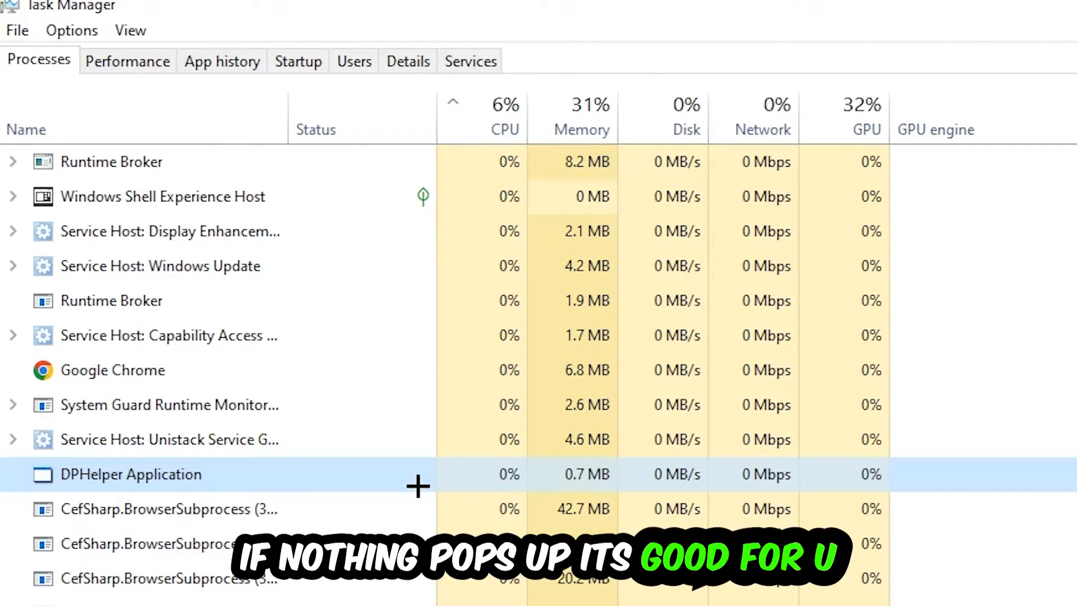
scroll("down", 3)
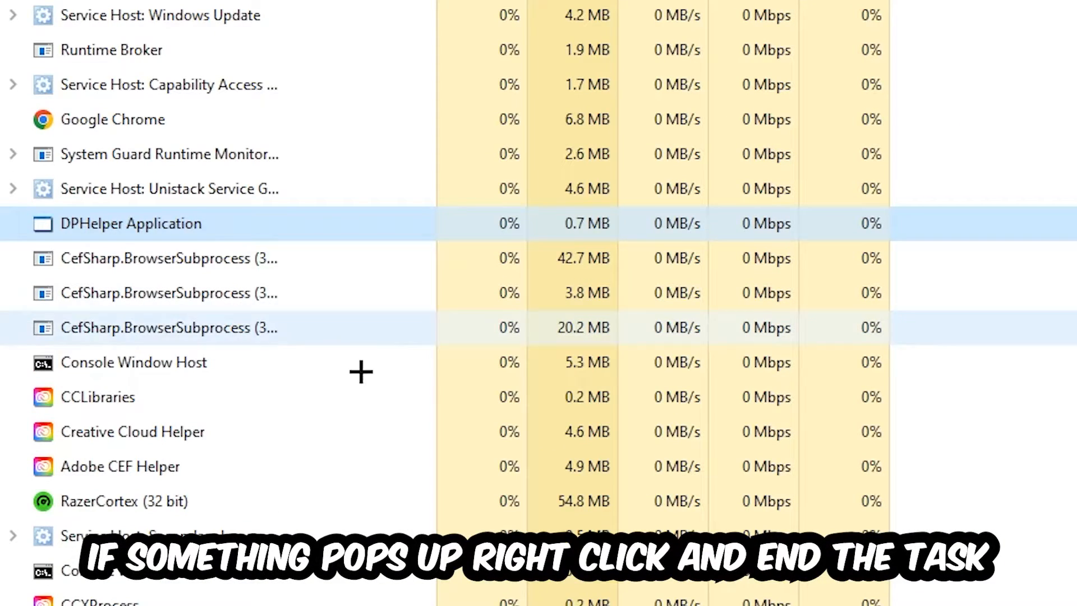
right_click(134, 361)
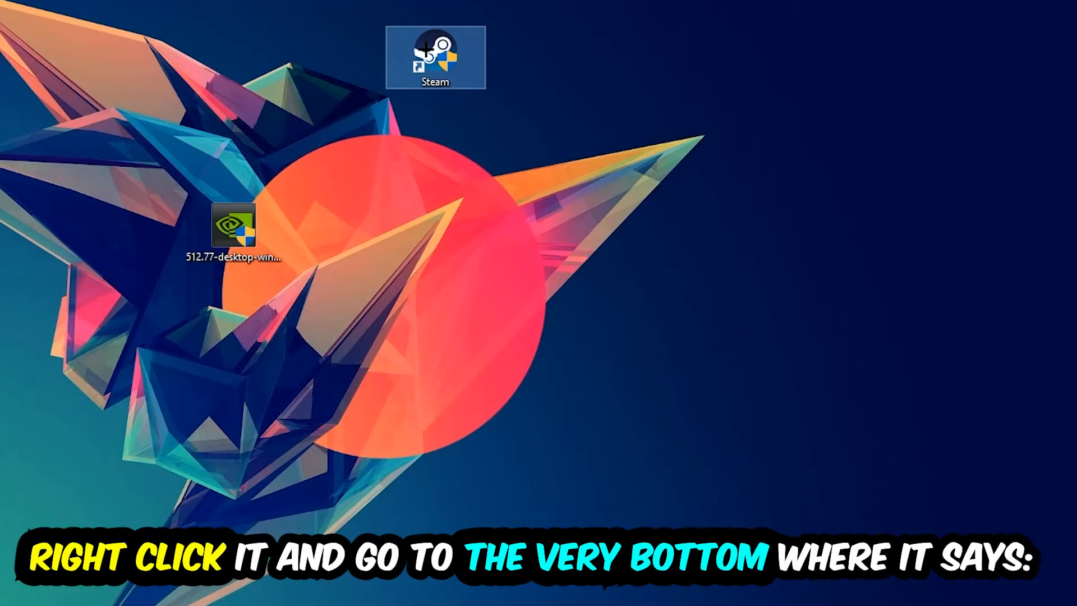
Open Properties from the Steam desktop shortcut's context menu
right_click(434, 58)
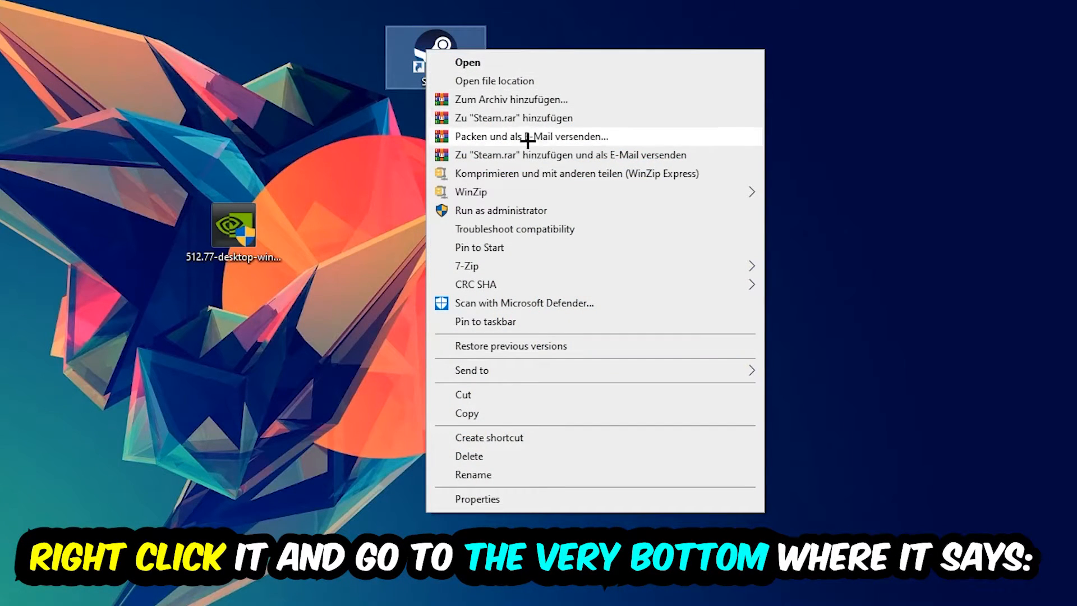
left_click(477, 498)
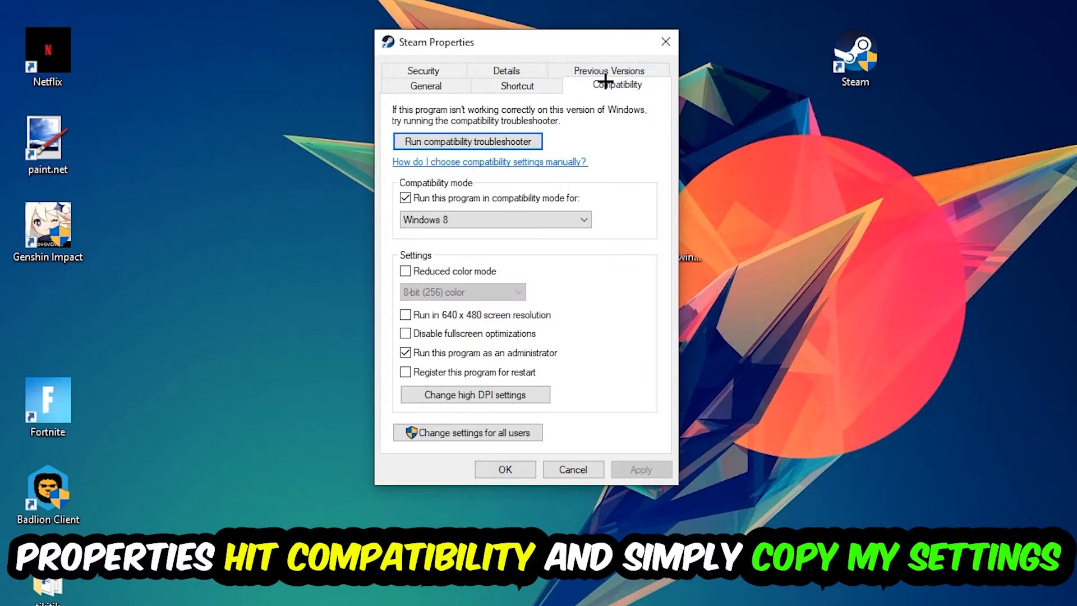
mouse_move(639, 412)
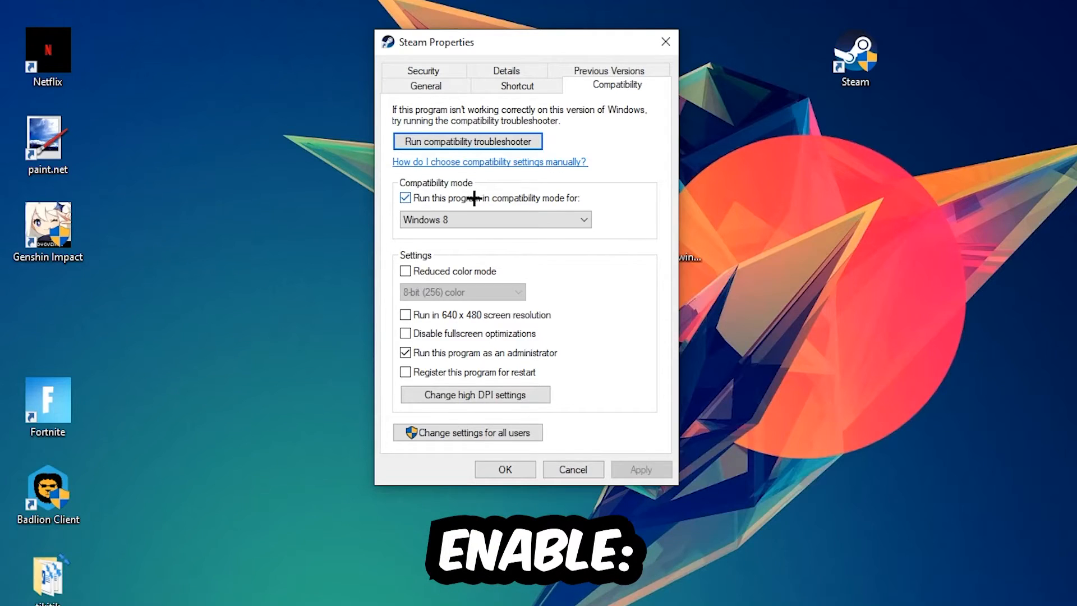
mouse_move(637, 196)
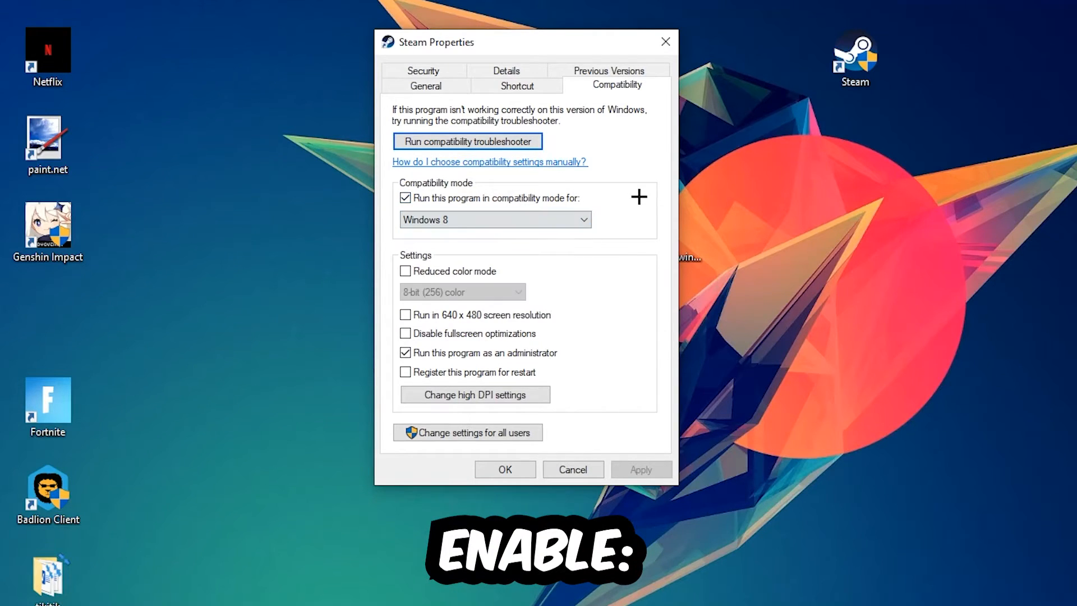
mouse_move(383, 414)
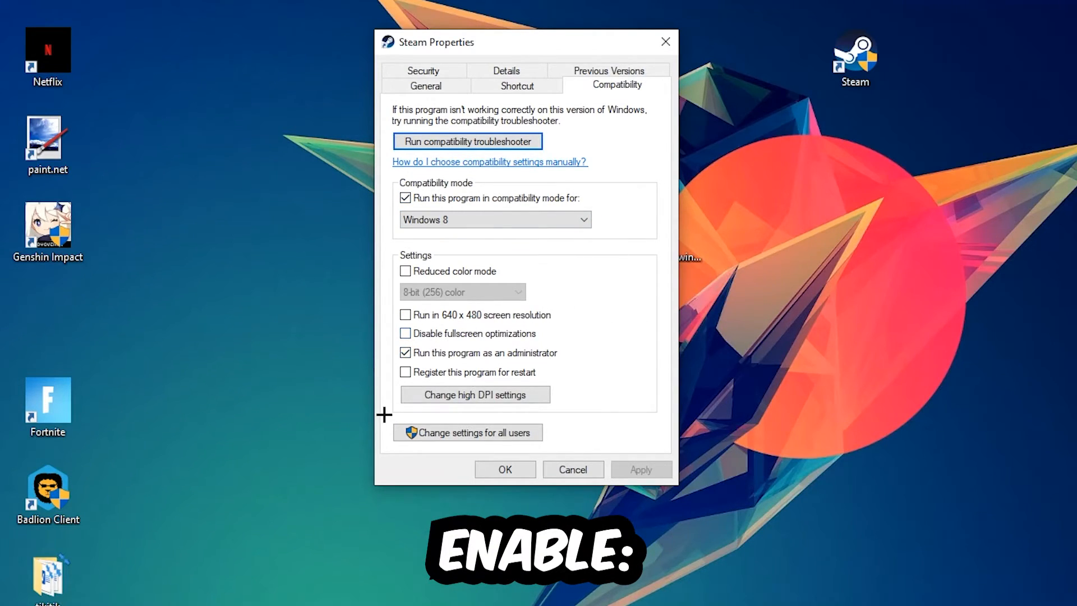
mouse_move(453, 390)
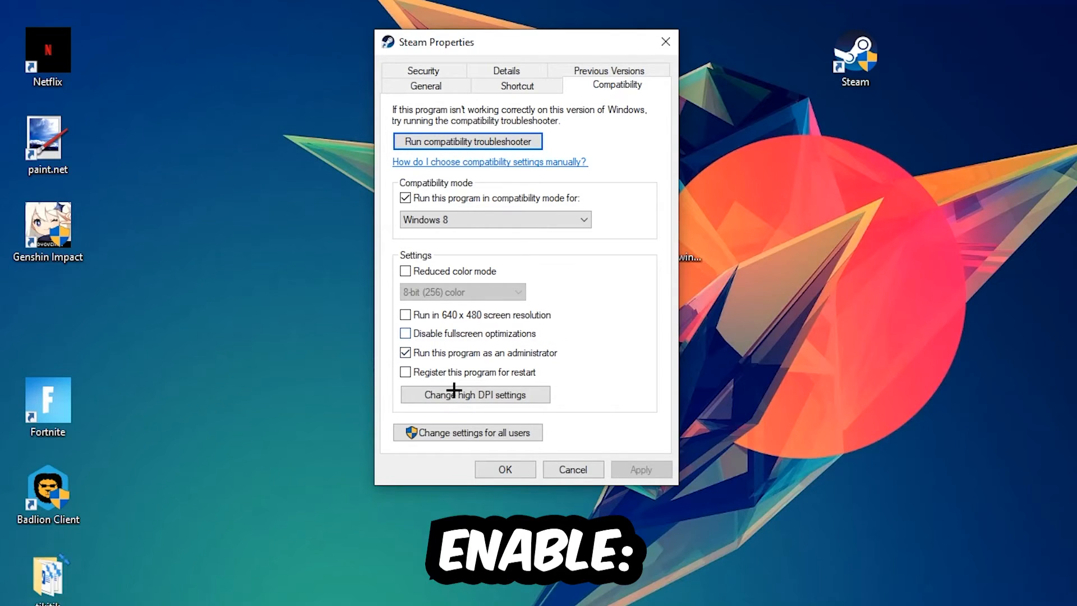
Confirm Windows 8 compatibility mode and Run as administrator with OK
left_click(505, 469)
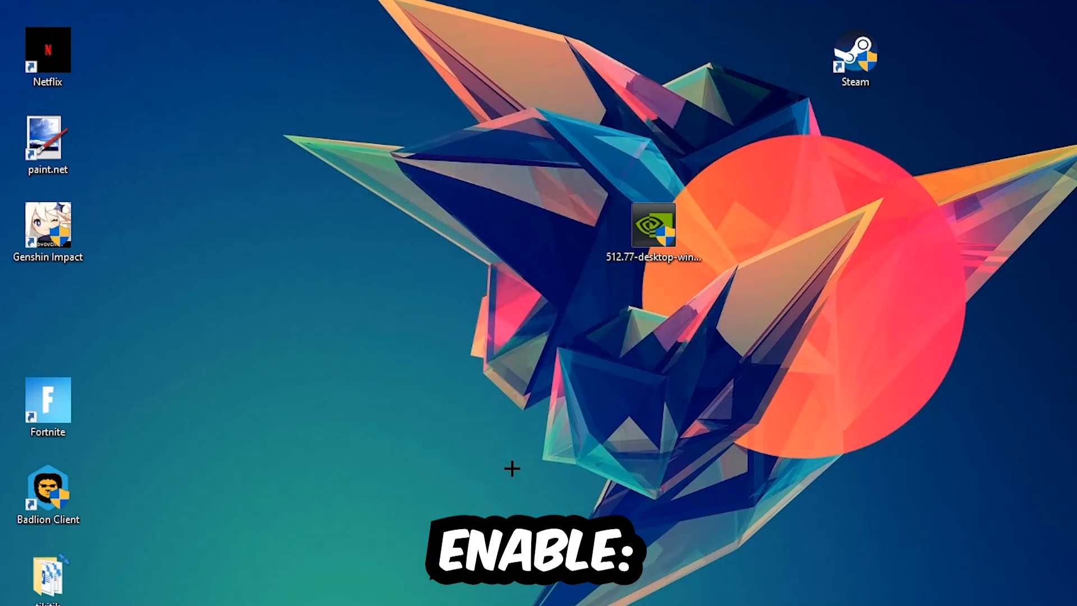